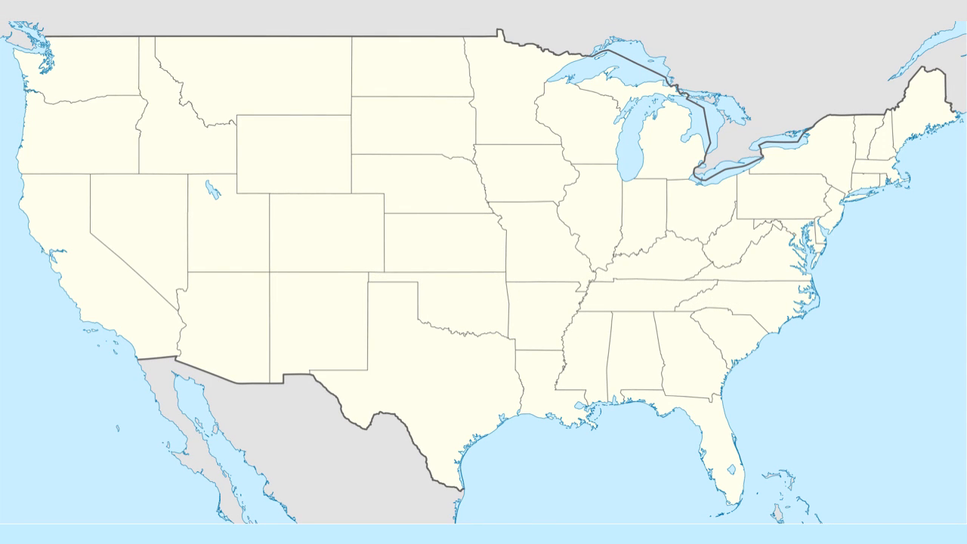
- Extrude the imported contour slices with Push/Pull into a stepped terrain block
click(904, 133)
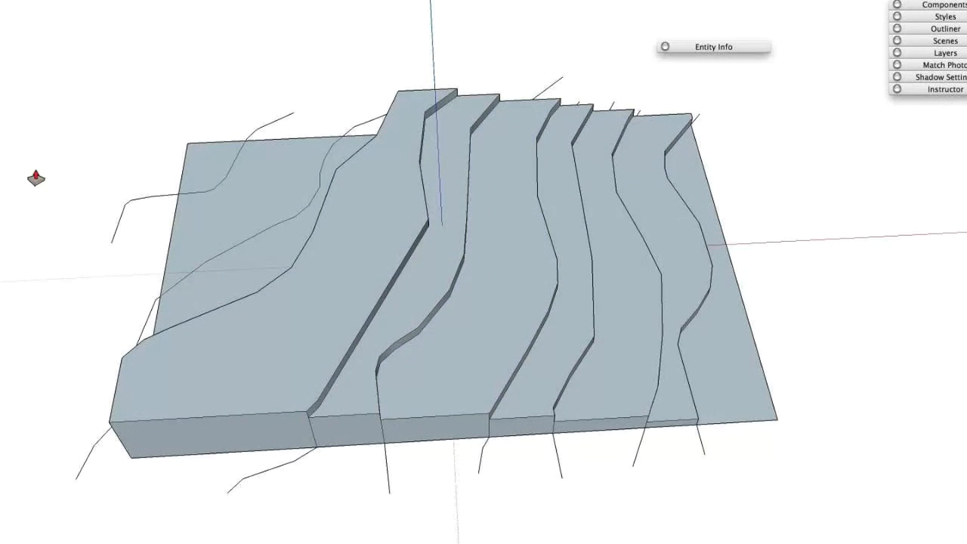
click(453, 40)
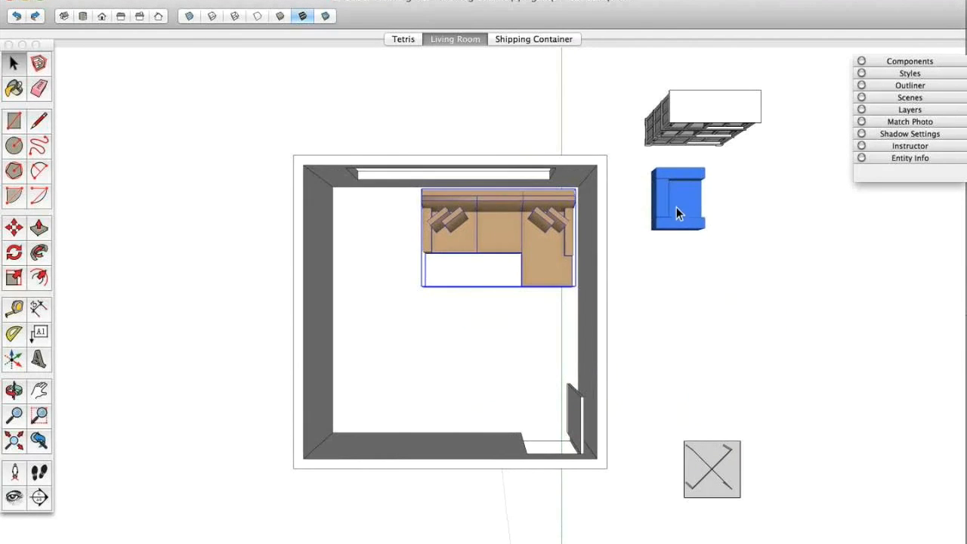
- Move the square table and blue armchair into the living room, armchair angled at lower left
drag(677, 198, 372, 381)
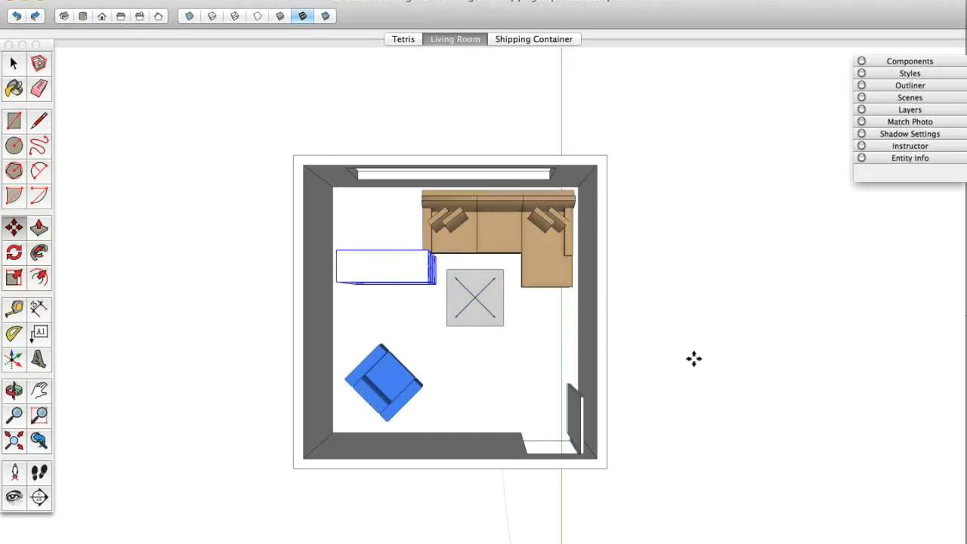
drag(694, 359, 366, 103)
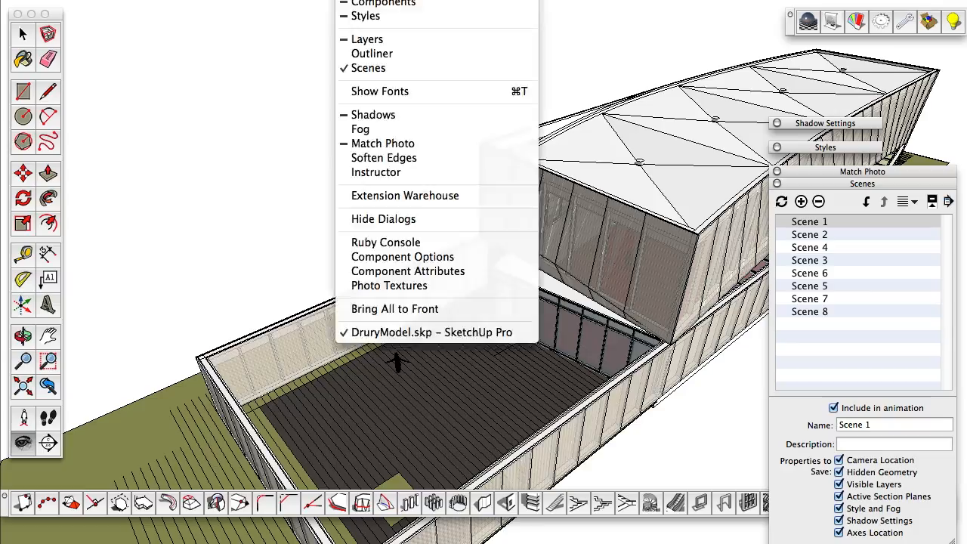
- Launch the window frame plugin set to rectangular frame, 3 rows, 1 column, 6" depth
click(810, 234)
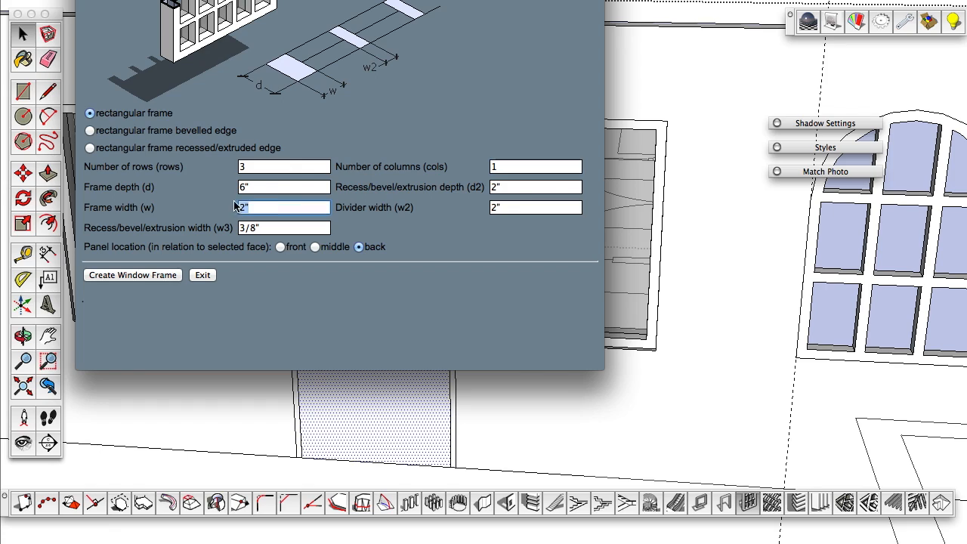
- Add a Levels adjustment layer above the kitchen render's background in Photoshop
click(133, 275)
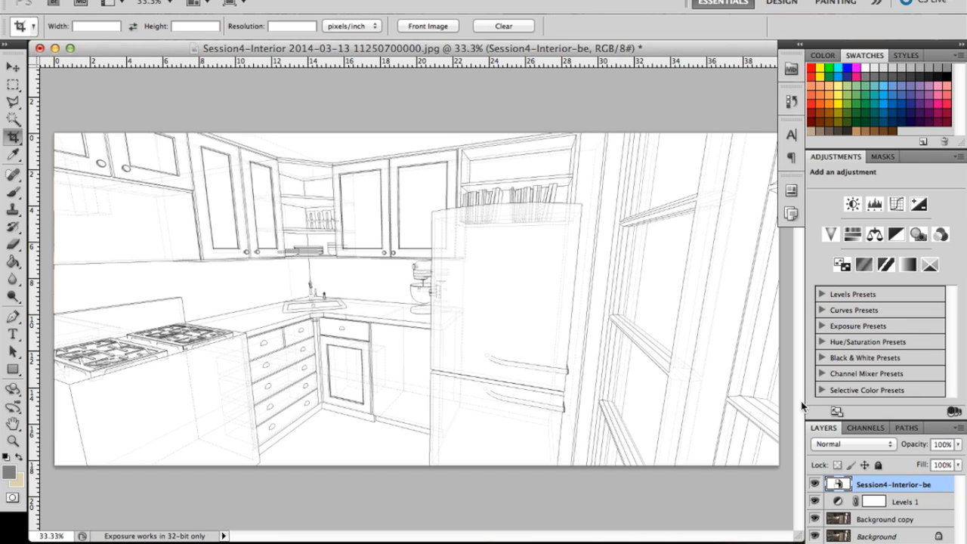
mouse_move(862, 451)
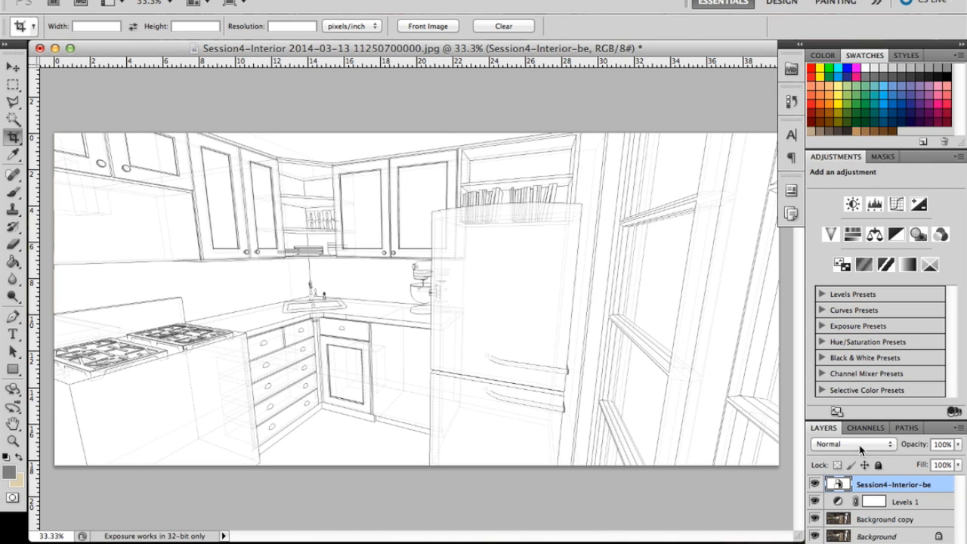